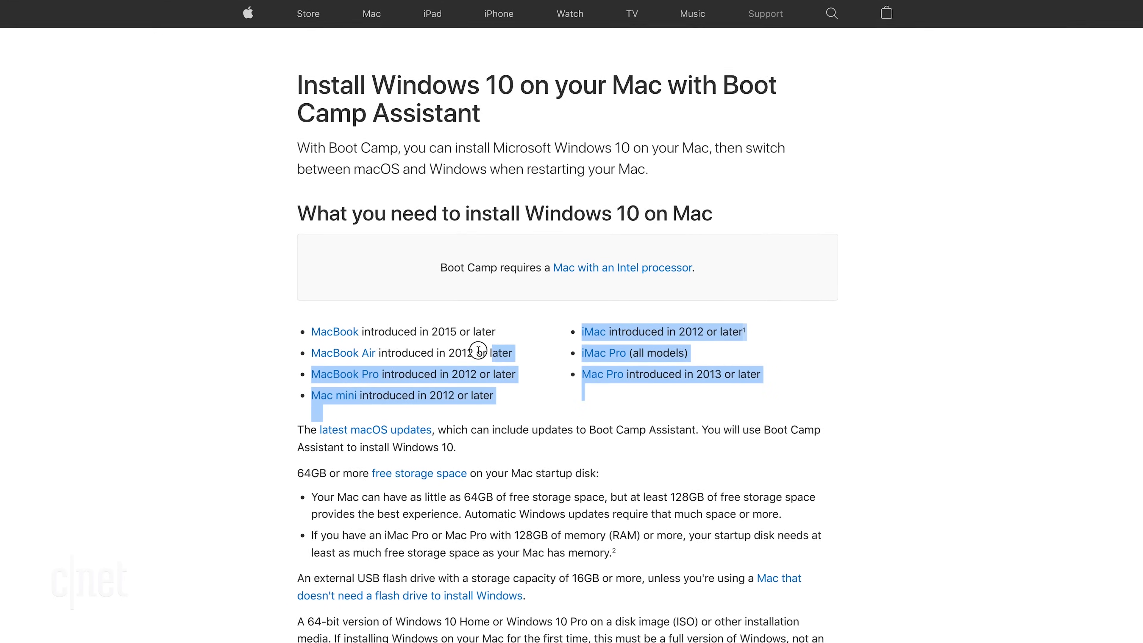
- Review the Boot Camp requirements and view this Mac's model and processor via About This Mac
{"action": "scroll", "scroll_direction": "down", "scroll_amount": 3}
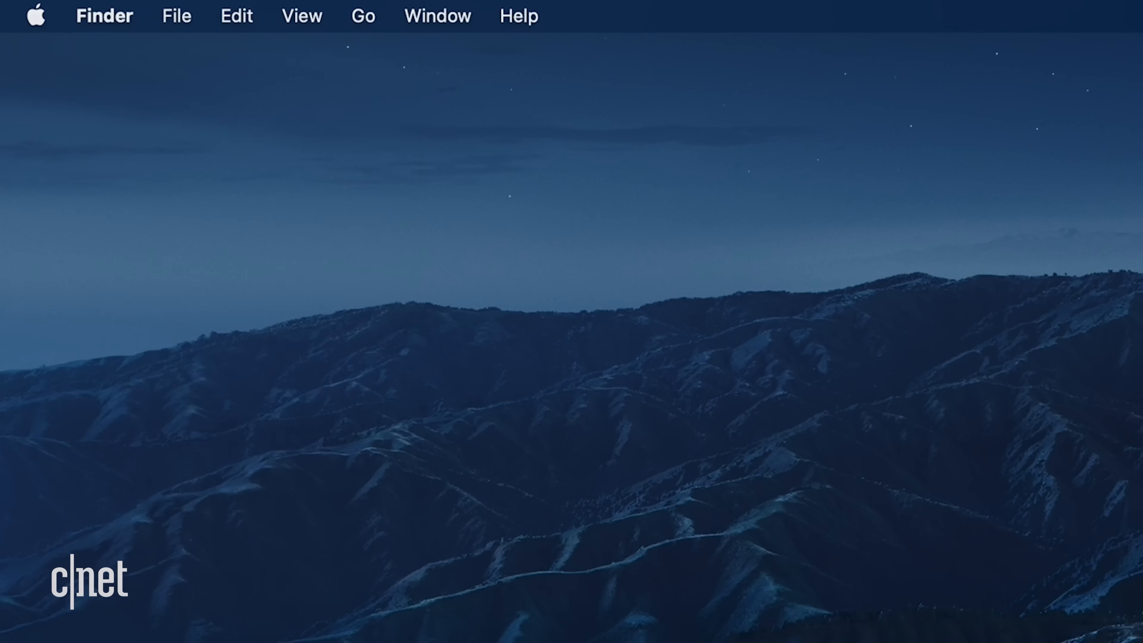
{"action": "left_click", "coordinate": [35, 16]}
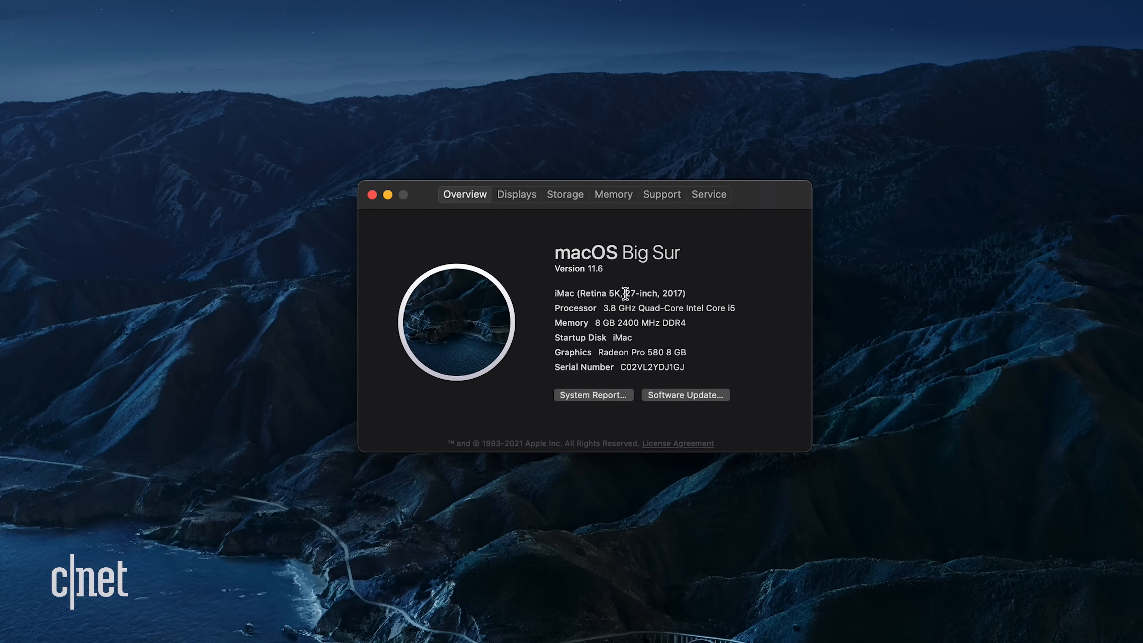
{"action": "mouse_move", "coordinate": [600, 308]}
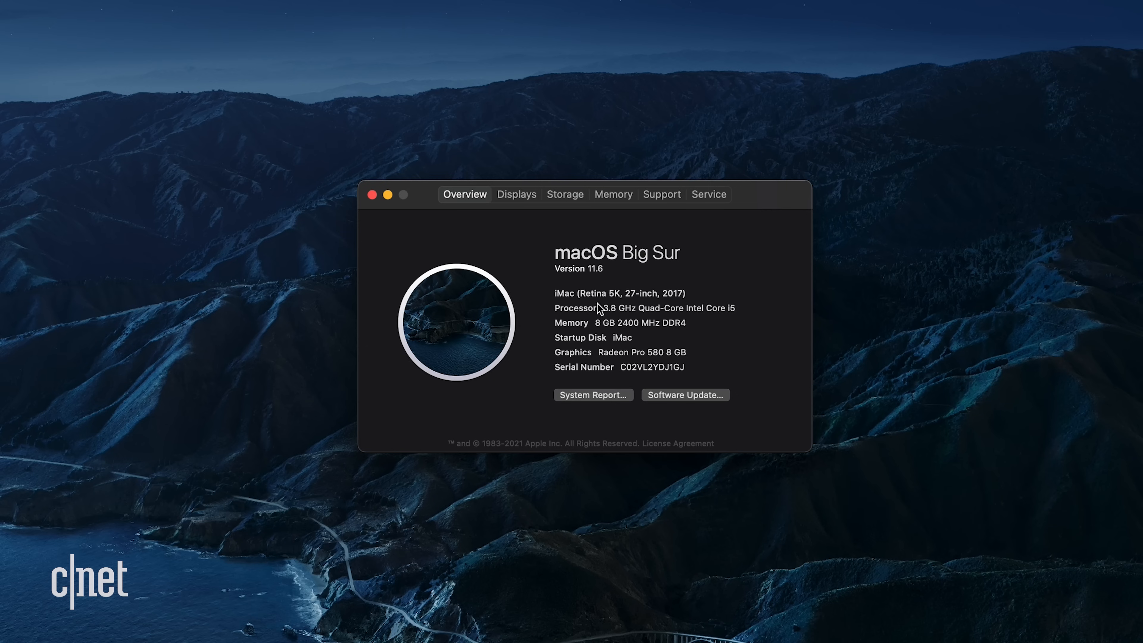
{"action": "mouse_move", "coordinate": [753, 324]}
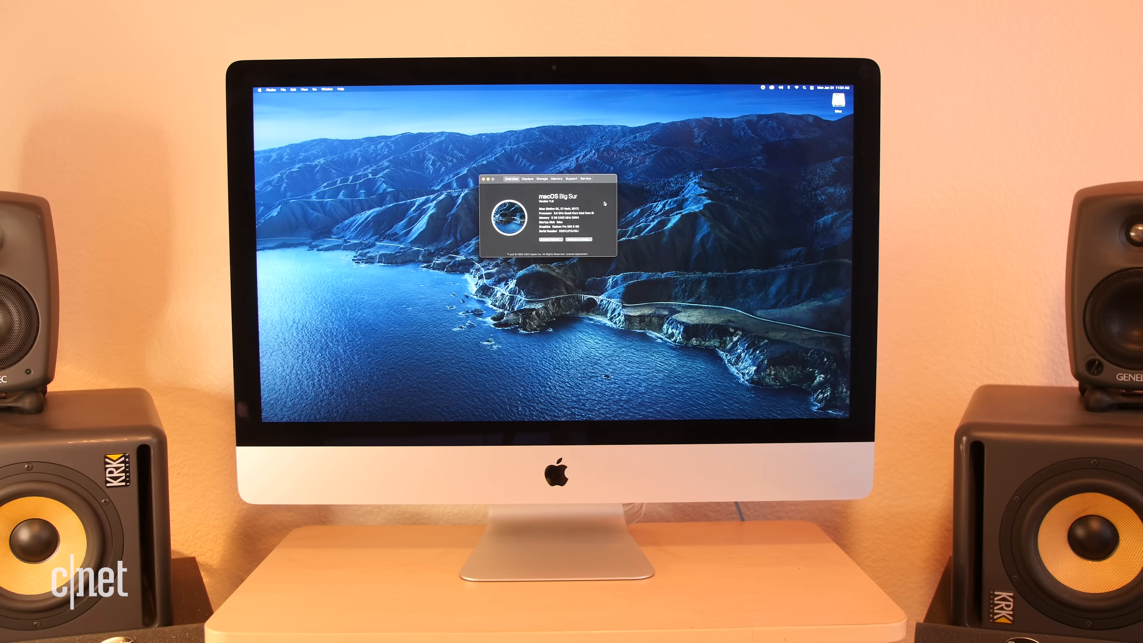
- Show Get Info for the iMac startup disk to see its available storage
{"action": "right_click", "coordinate": [1073, 71]}
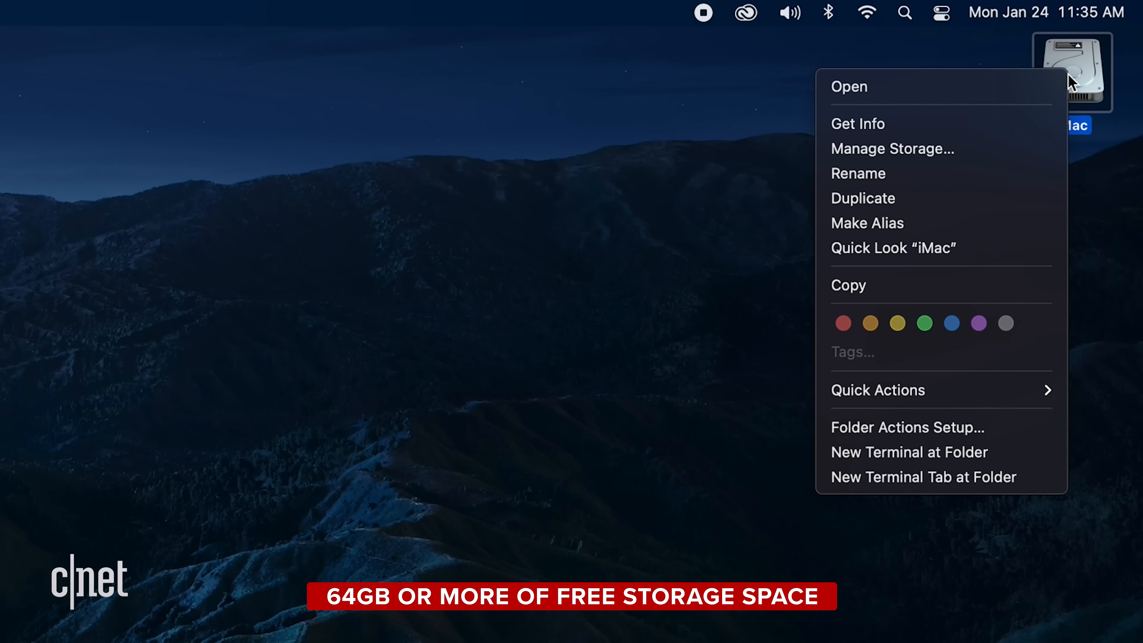
{"action": "left_click", "coordinate": [857, 123]}
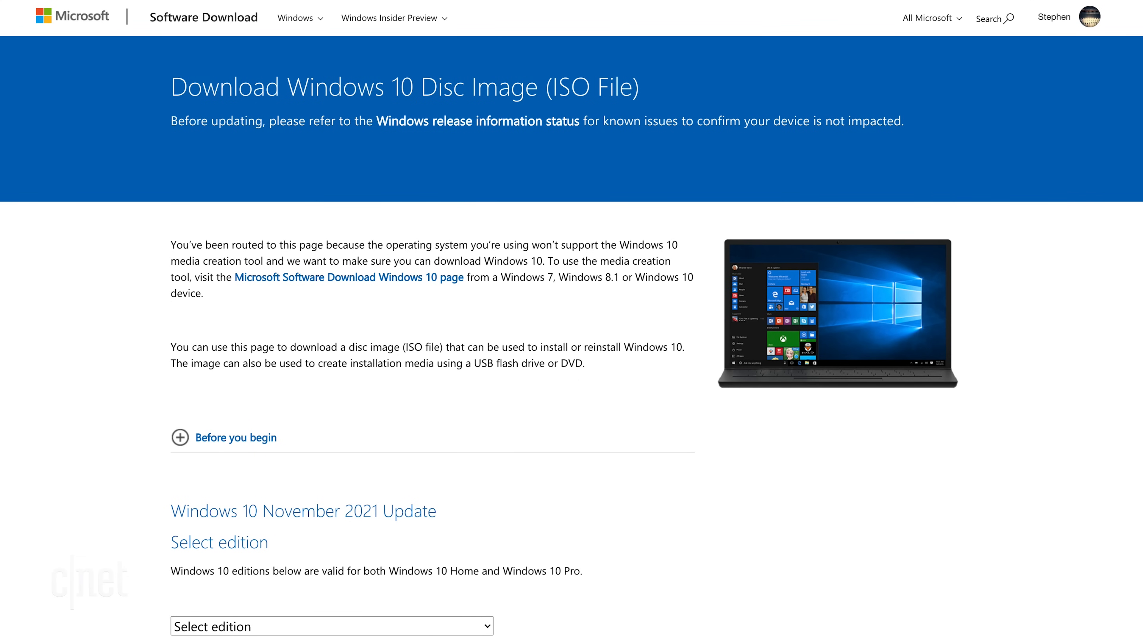
- Choose the Windows 10 multi-edition ISO with English as the product language
{"action": "scroll", "scroll_direction": "down", "scroll_amount": 3}
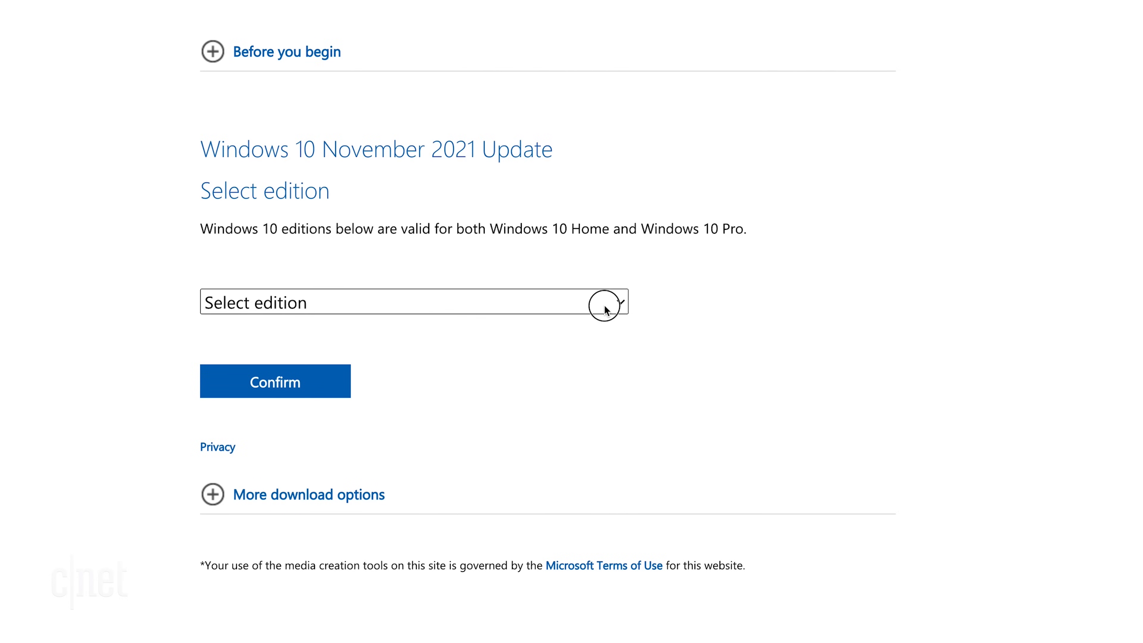
{"action": "left_click", "coordinate": [414, 302]}
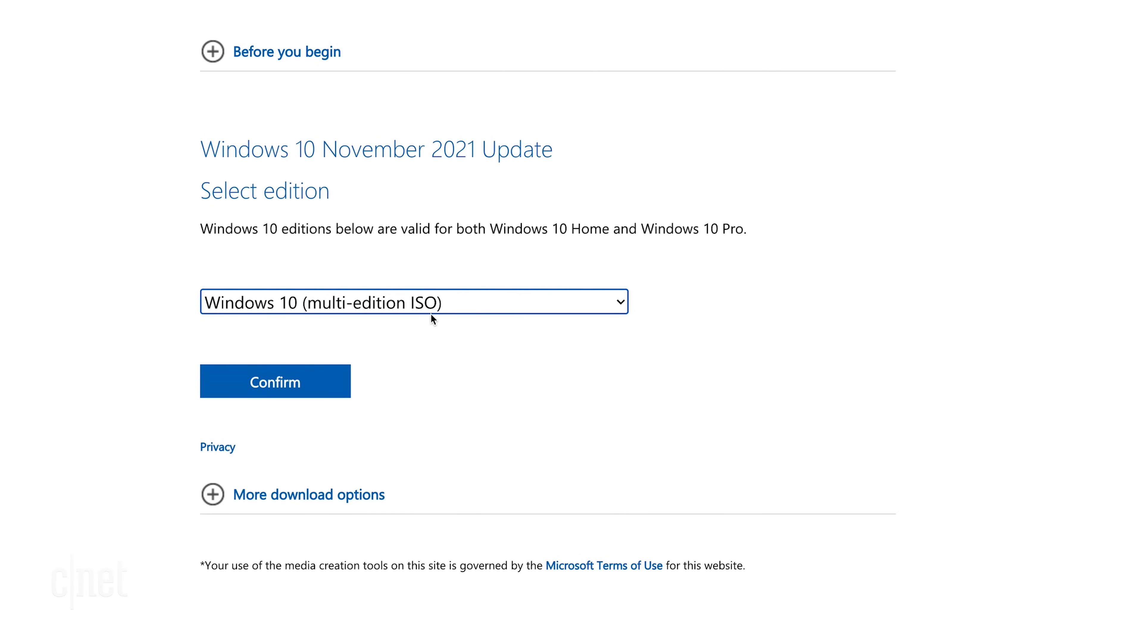
{"action": "mouse_move", "coordinate": [398, 364]}
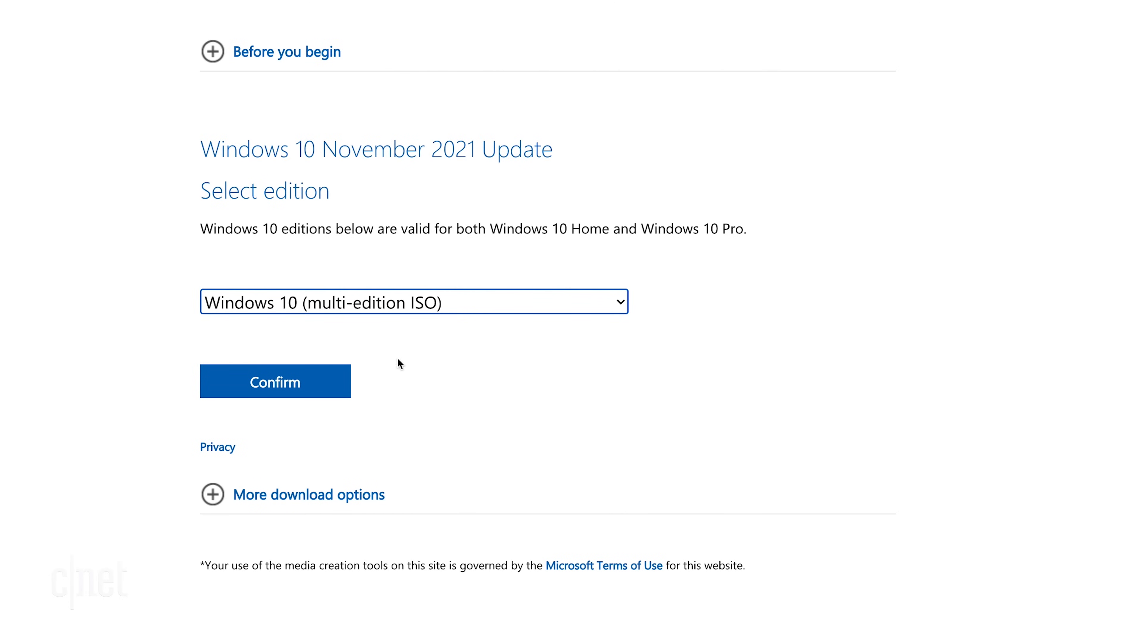
{"action": "left_click", "coordinate": [275, 381]}
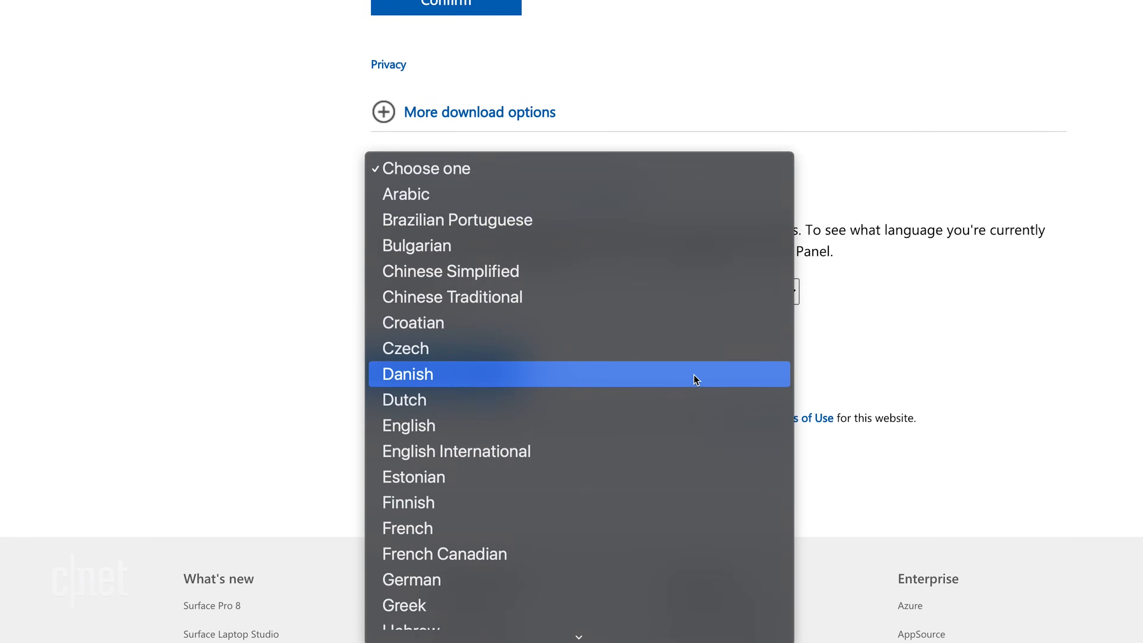
{"action": "left_click", "coordinate": [409, 425]}
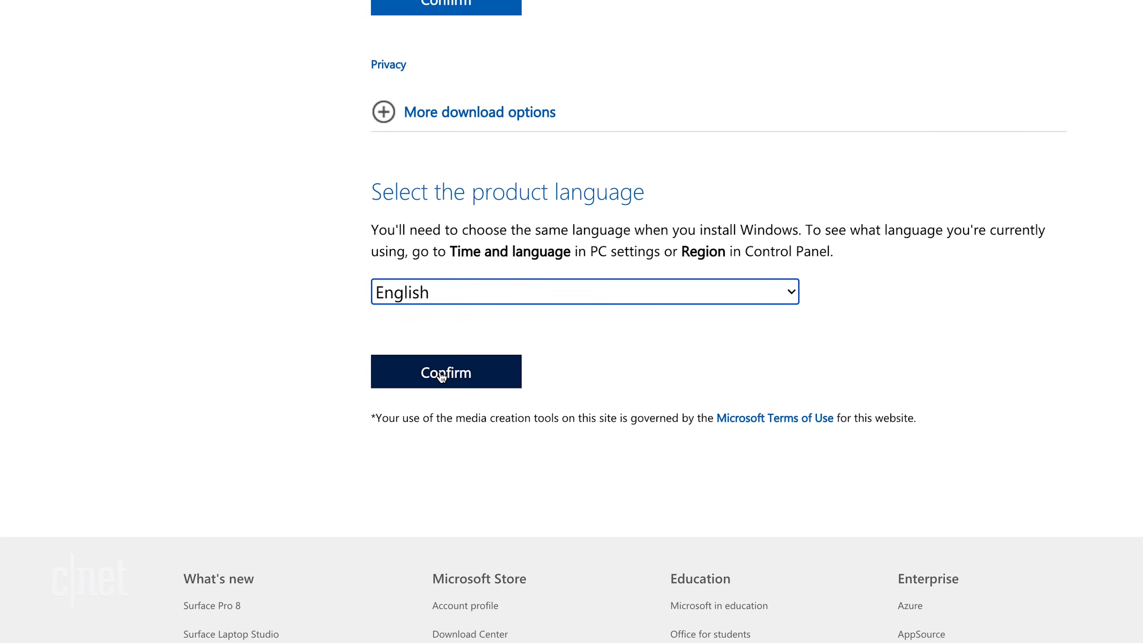
{"action": "left_click", "coordinate": [446, 371]}
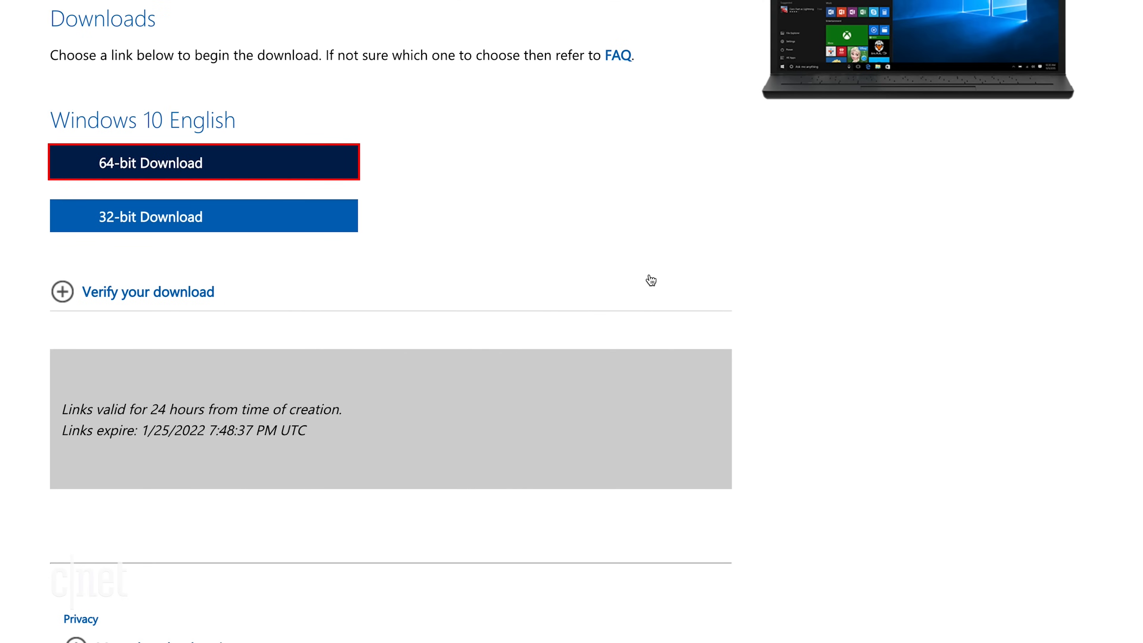
- Start the 64-bit Windows 10 ISO download, saving it to the Downloads folder
{"action": "left_click", "coordinate": [204, 162]}
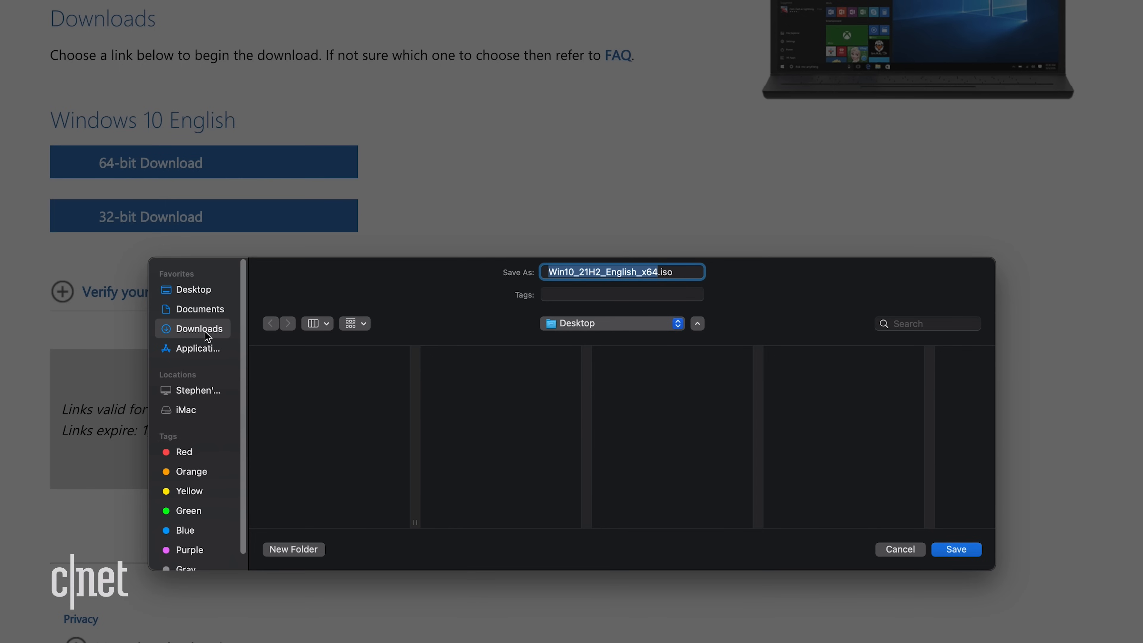
{"action": "left_click", "coordinate": [957, 549]}
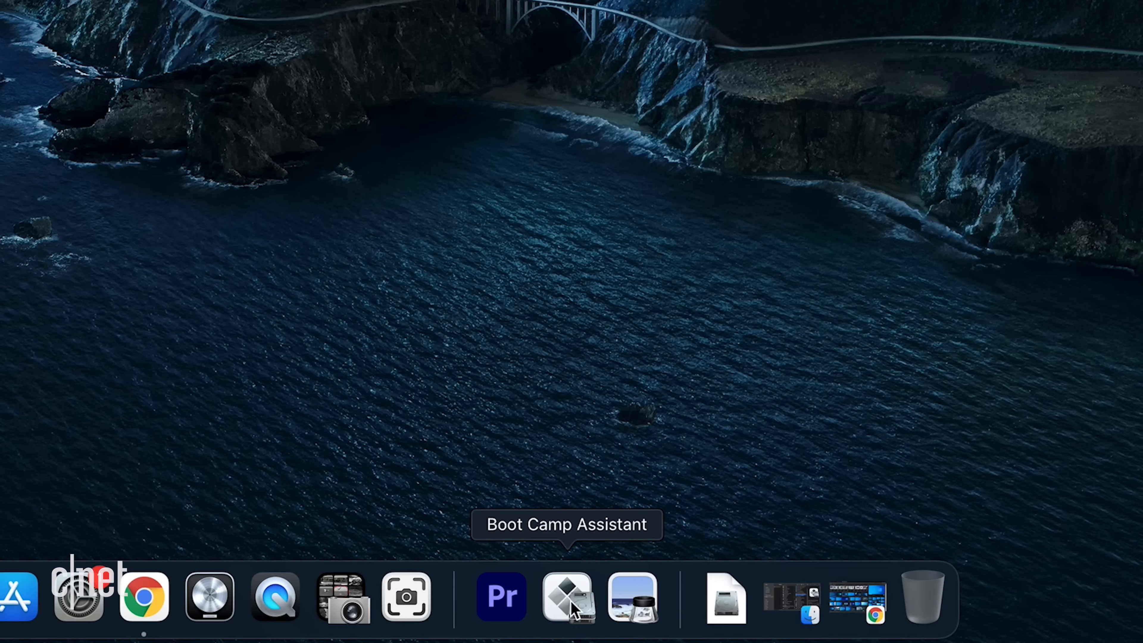
- Launch Boot Camp Assistant and select the downloaded Windows 10 ISO as the install image
{"action": "left_click", "coordinate": [568, 597]}
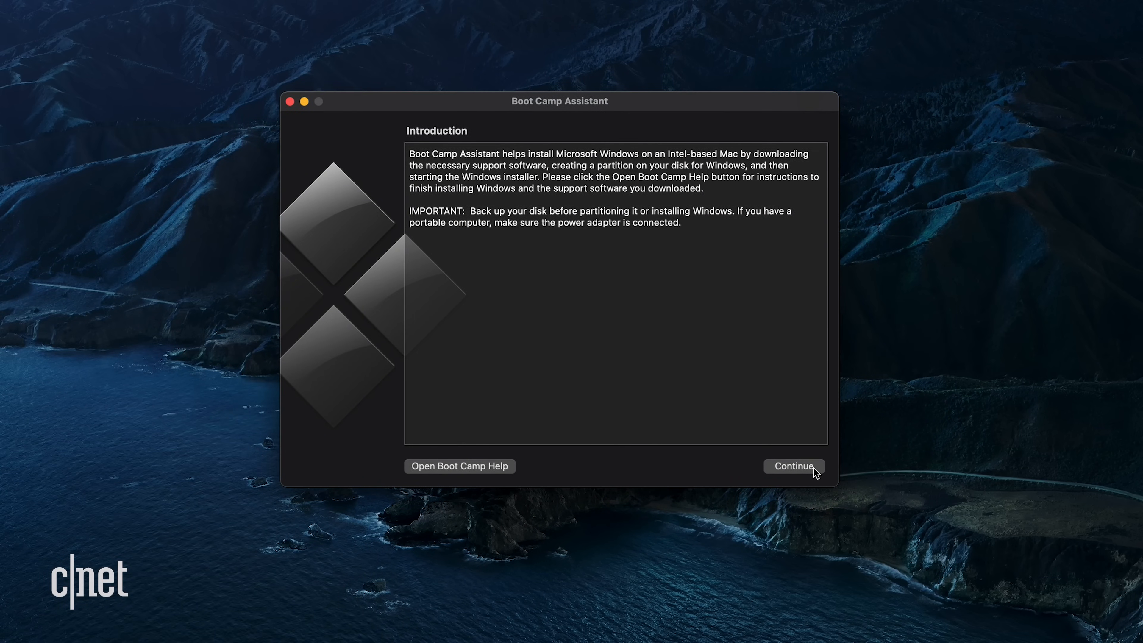
{"action": "left_click", "coordinate": [793, 466]}
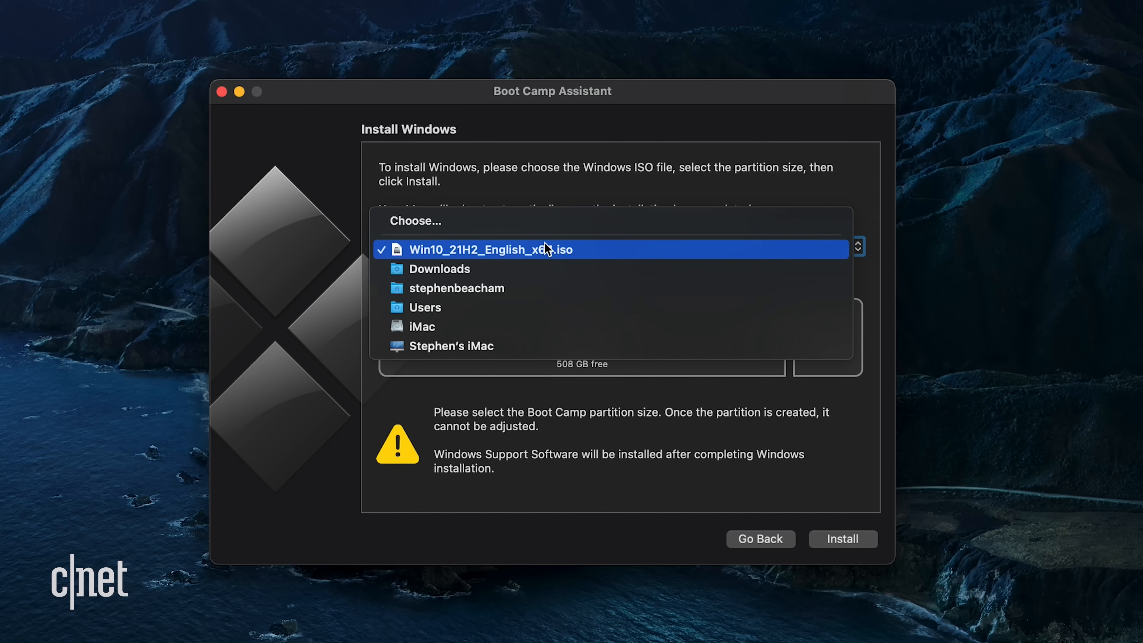
{"action": "left_click", "coordinate": [491, 250]}
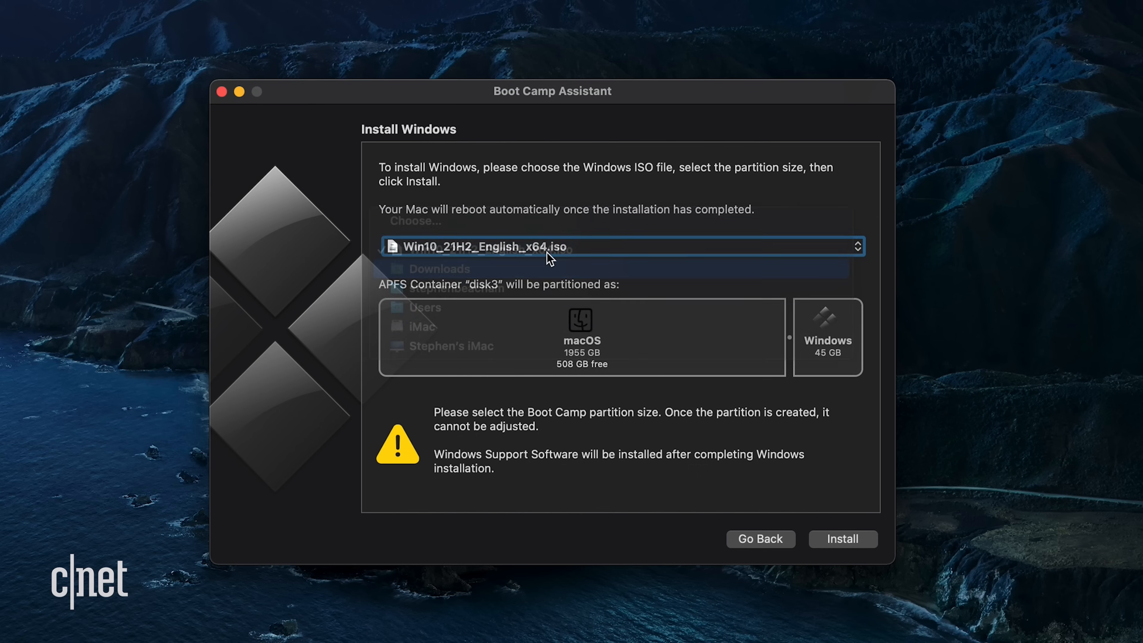
{"action": "left_click", "coordinate": [481, 246]}
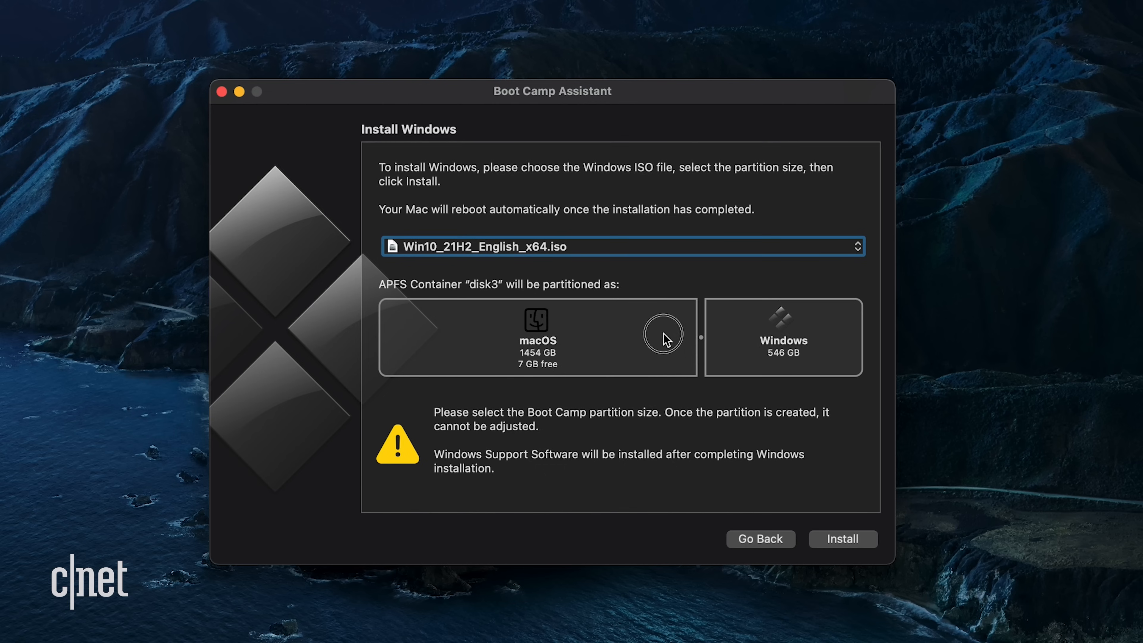
- Resize the Windows partition to 50 GB and start the installation
{"action": "left_click_drag", "start_coordinate": [663, 336], "coordinate": [729, 343]}
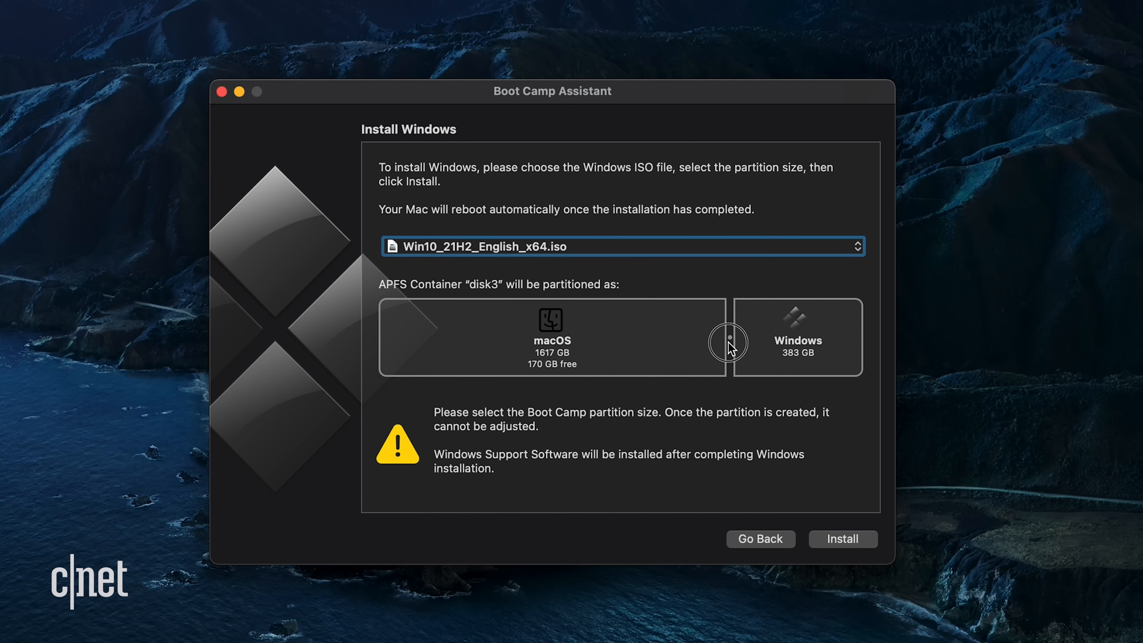
{"action": "left_click_drag", "start_coordinate": [729, 342], "coordinate": [754, 342]}
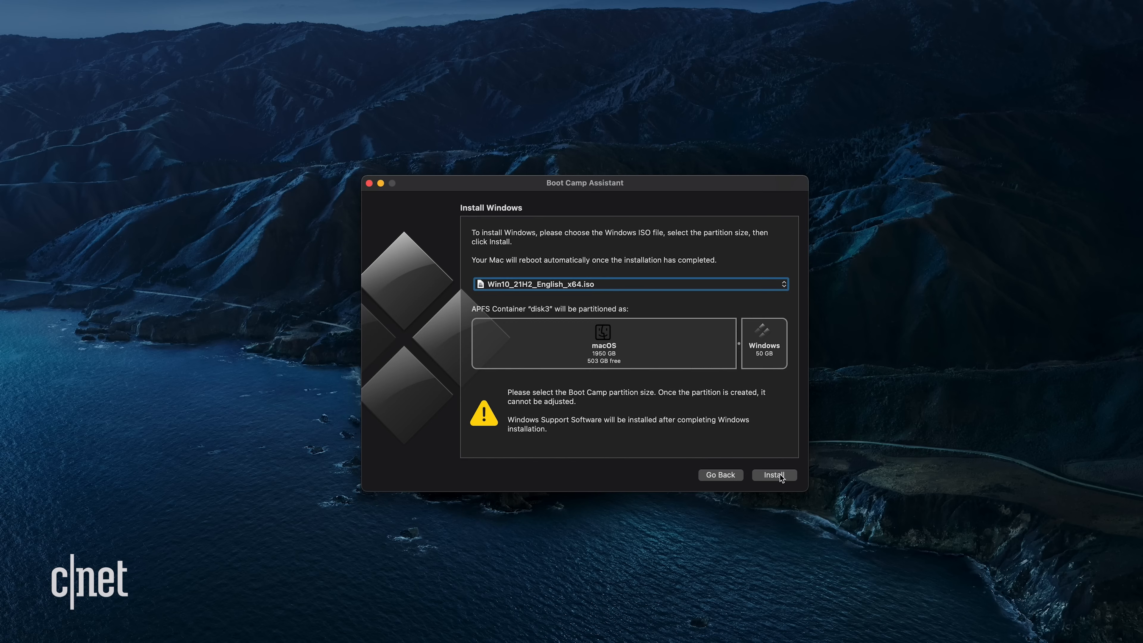
{"action": "left_click", "coordinate": [774, 475]}
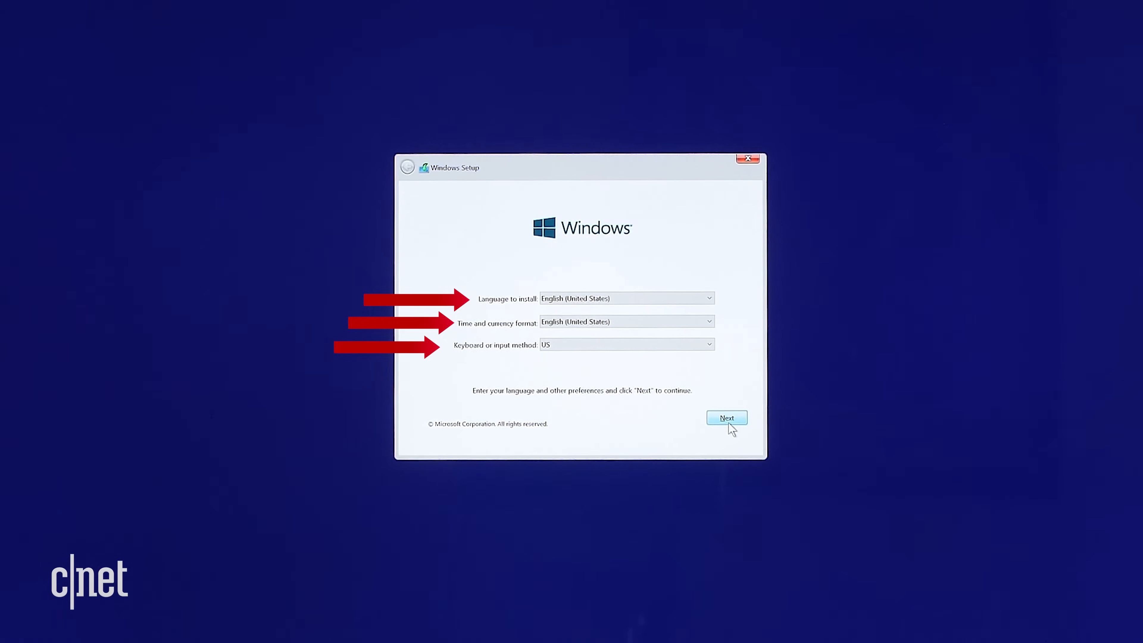
- Keep English (United States), skip the product key and proceed with Windows 10 Home
{"action": "left_click", "coordinate": [727, 418]}
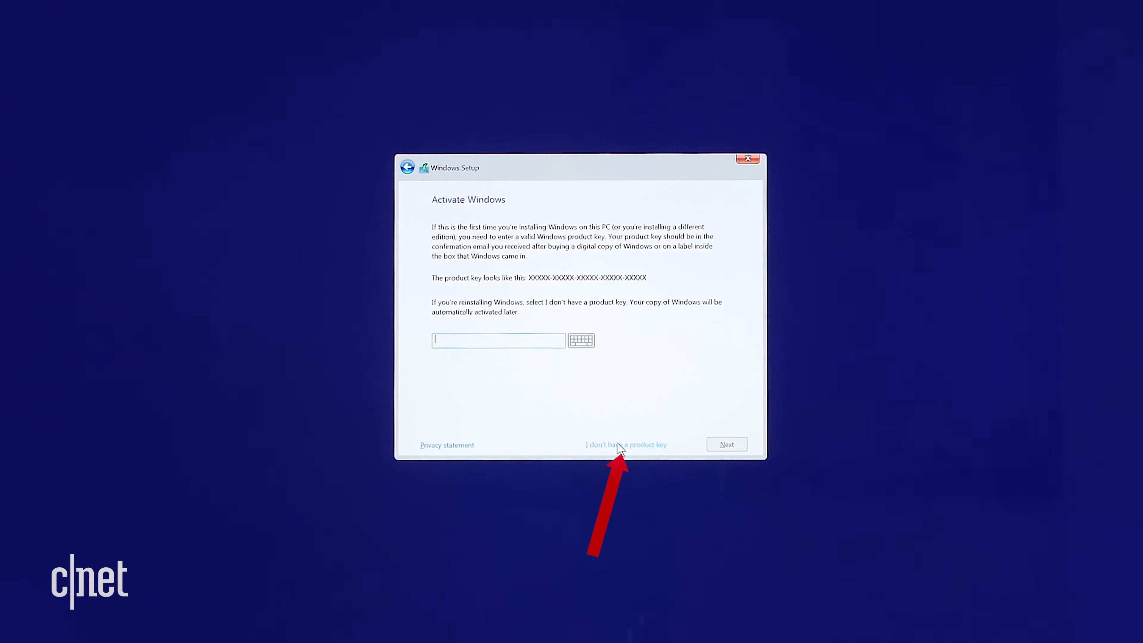
{"action": "left_click", "coordinate": [626, 444]}
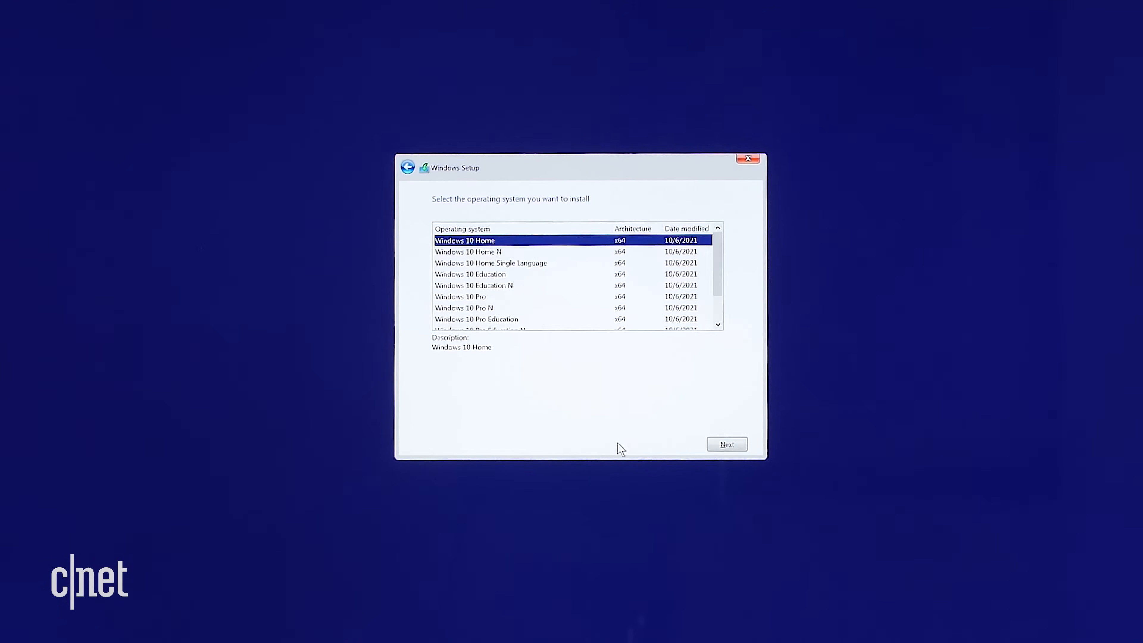
{"action": "left_click", "coordinate": [725, 445]}
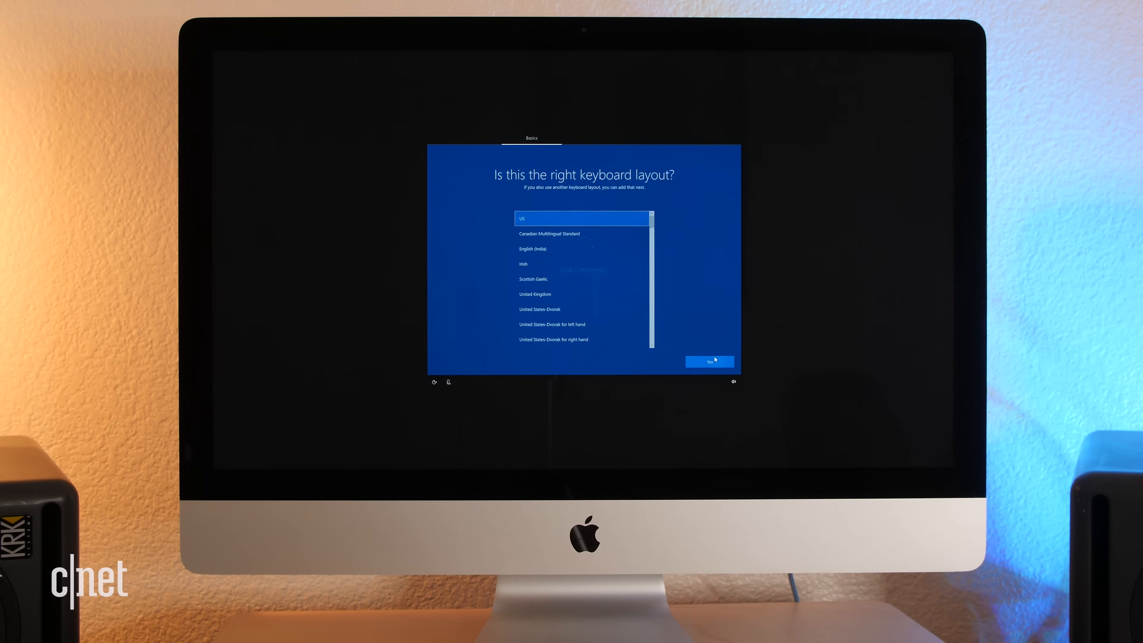
- Confirm US keyboard, continue past Wi-Fi, submit the Microsoft account password and create a sign-in PIN
{"action": "left_click", "coordinate": [709, 363]}
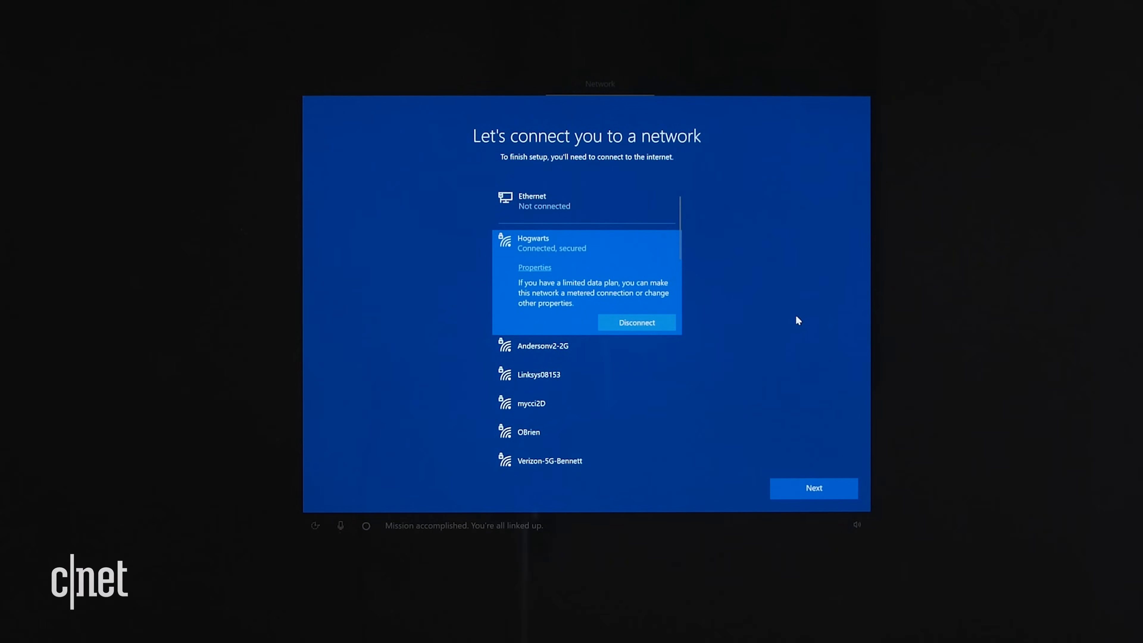
{"action": "left_click", "coordinate": [812, 488]}
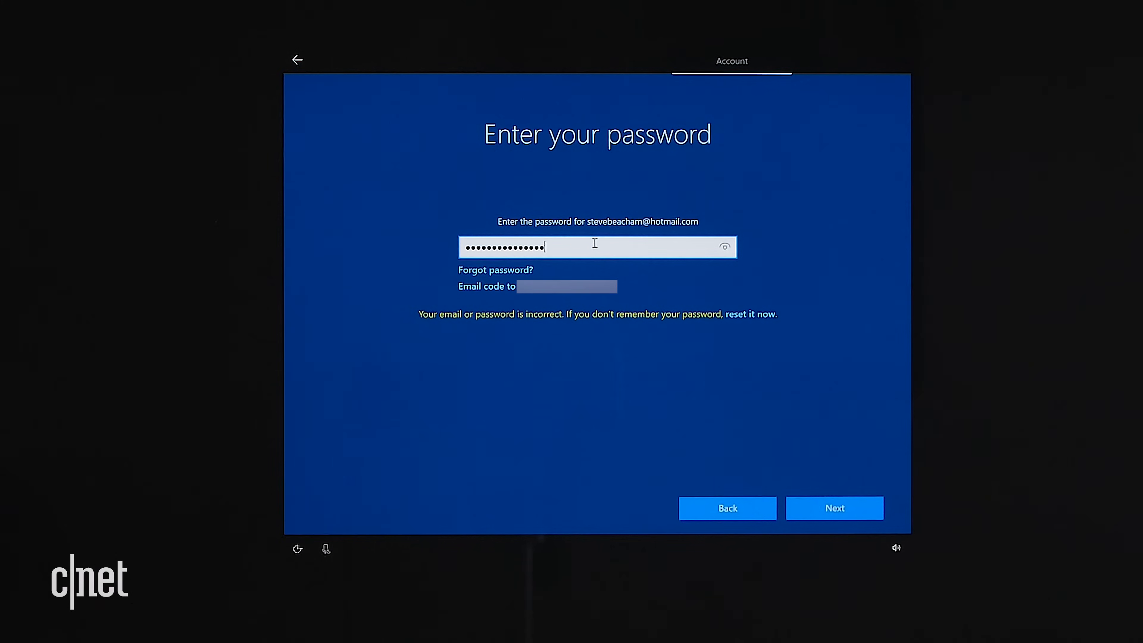
{"action": "left_click", "coordinate": [834, 508]}
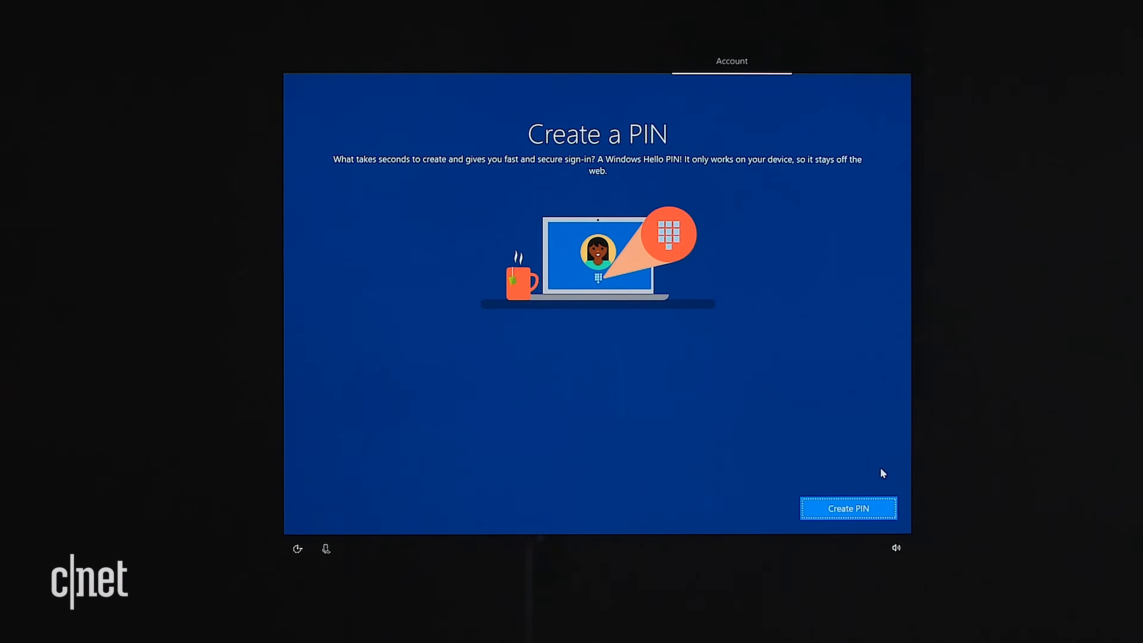
{"action": "left_click", "coordinate": [847, 508]}
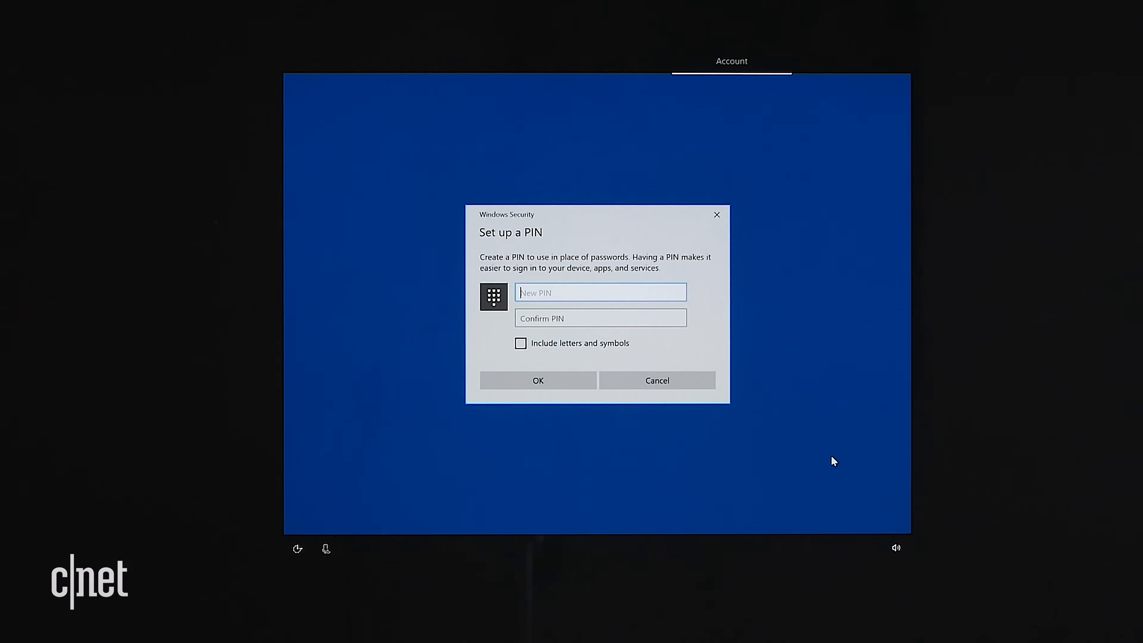
{"action": "left_click", "coordinate": [539, 380]}
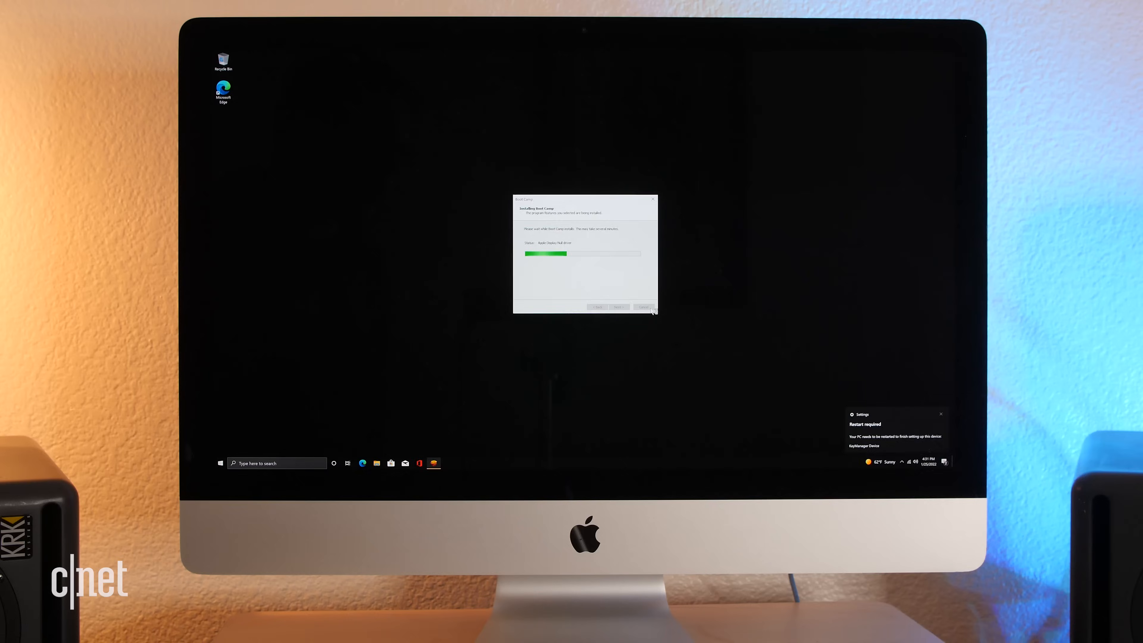
- Run the Boot Camp installer from the Start menu, accept its license agreement and begin installing drivers
{"action": "left_click", "coordinate": [220, 464]}
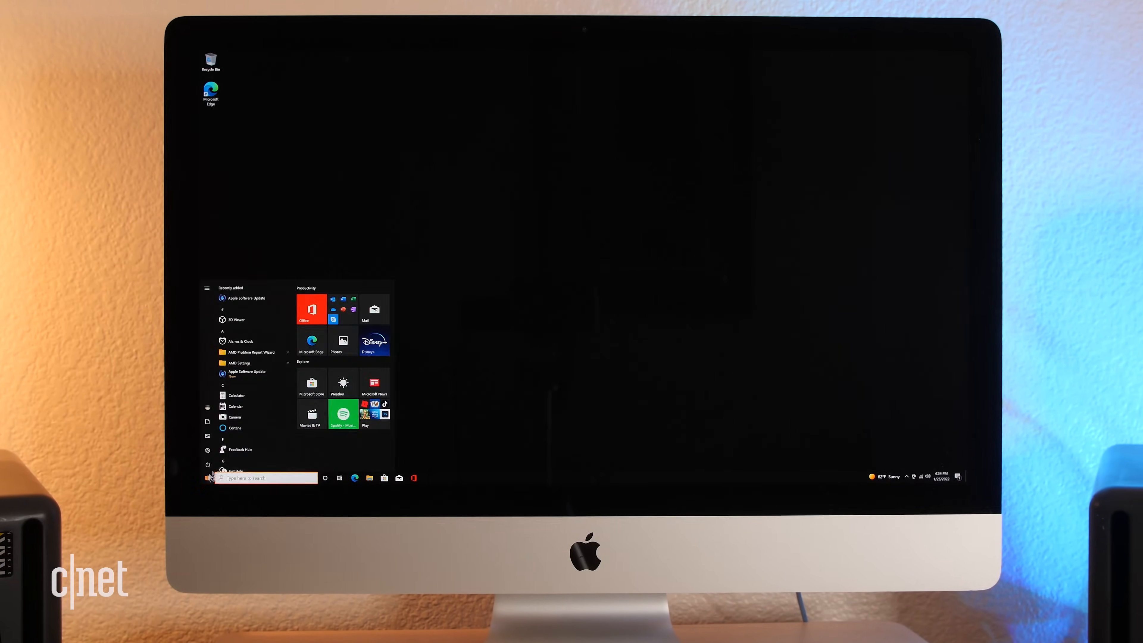
{"action": "left_click", "coordinate": [354, 478]}
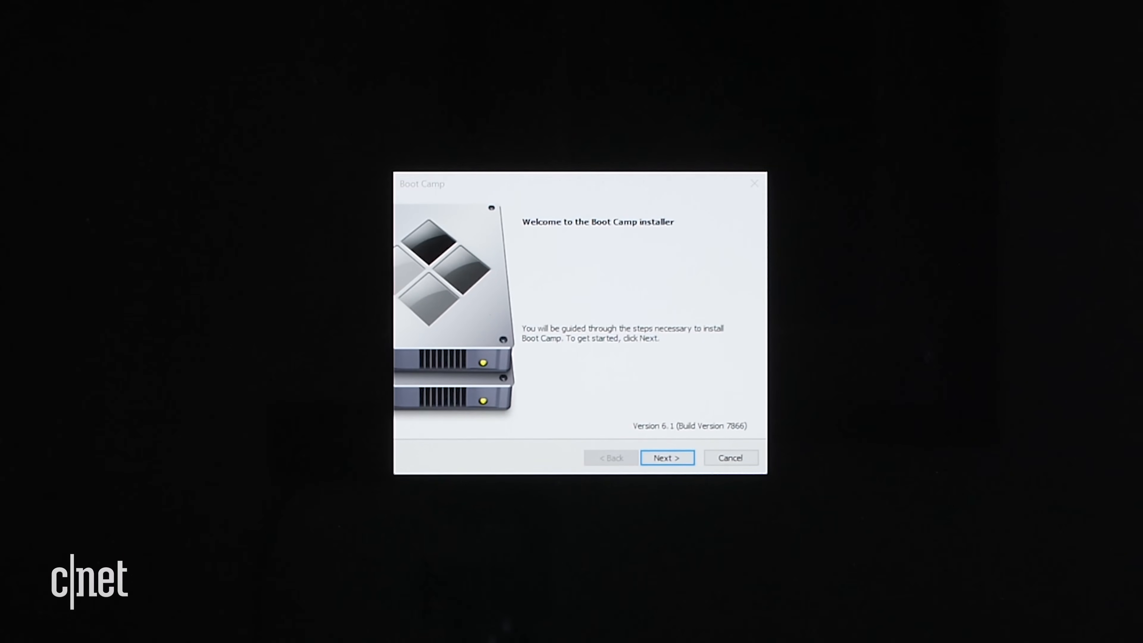
{"action": "left_click", "coordinate": [666, 458]}
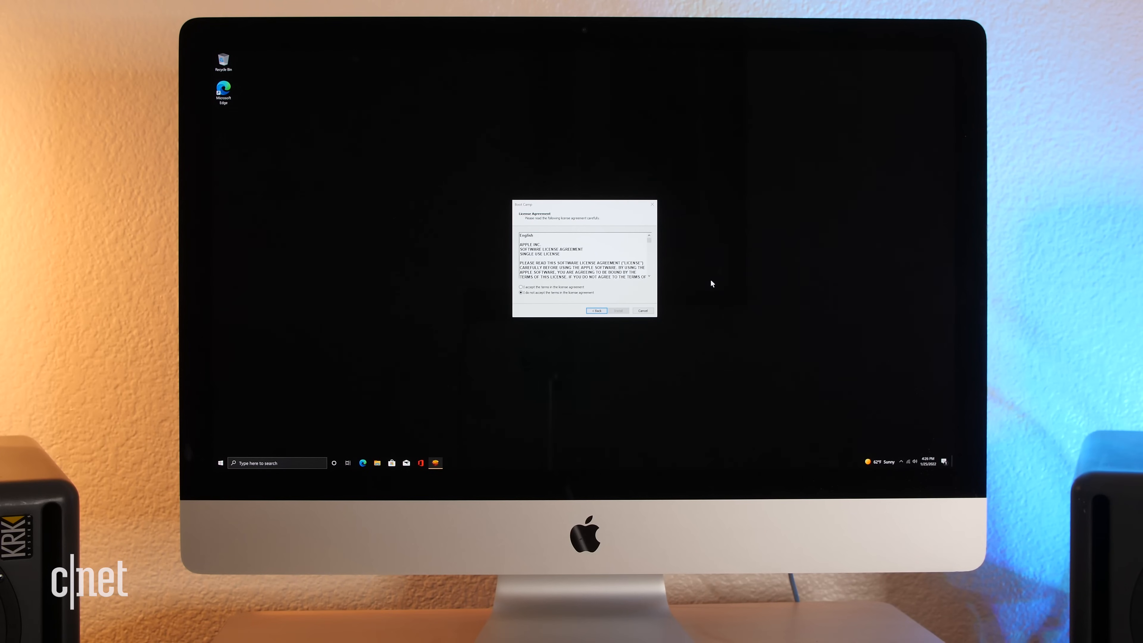
{"action": "left_click", "coordinate": [620, 311]}
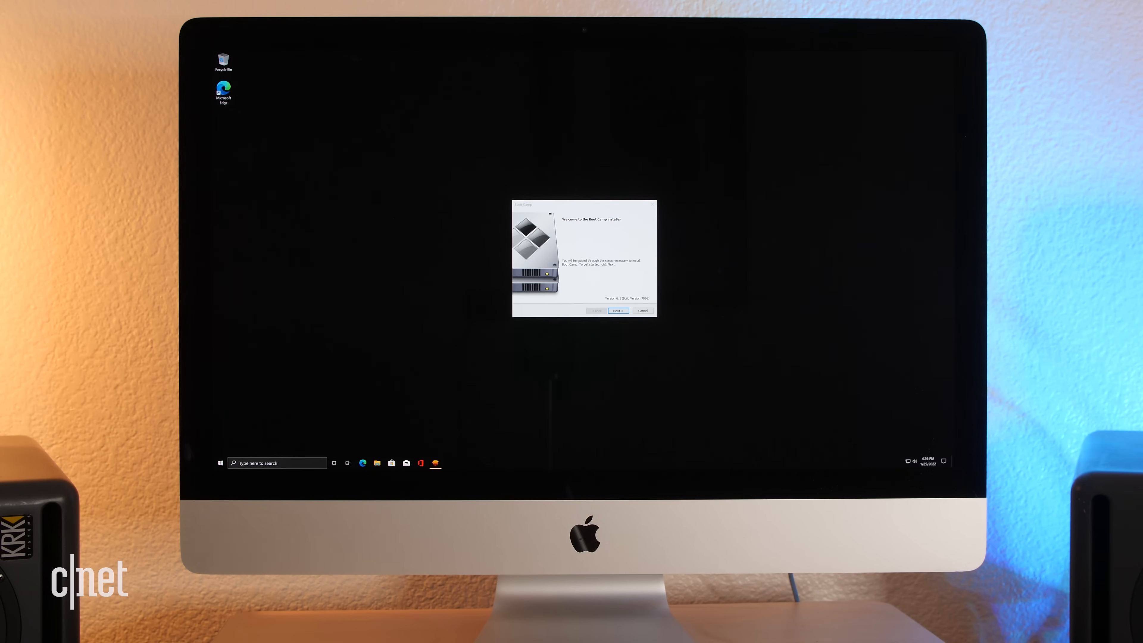
{"action": "left_click", "coordinate": [618, 311]}
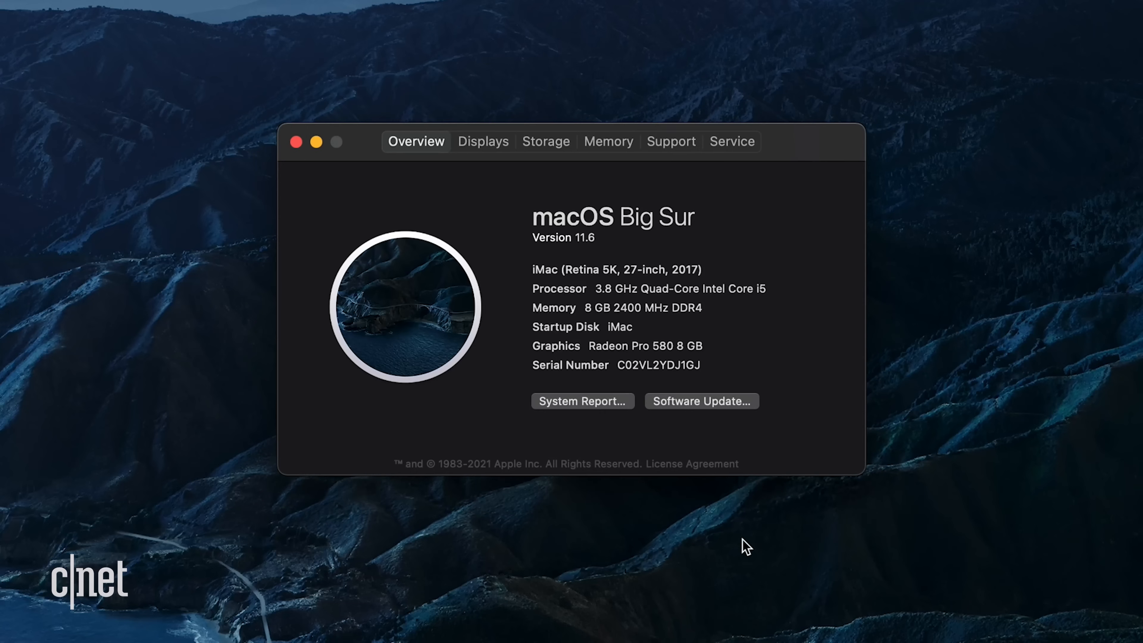
{"action": "mouse_move", "coordinate": [818, 568]}
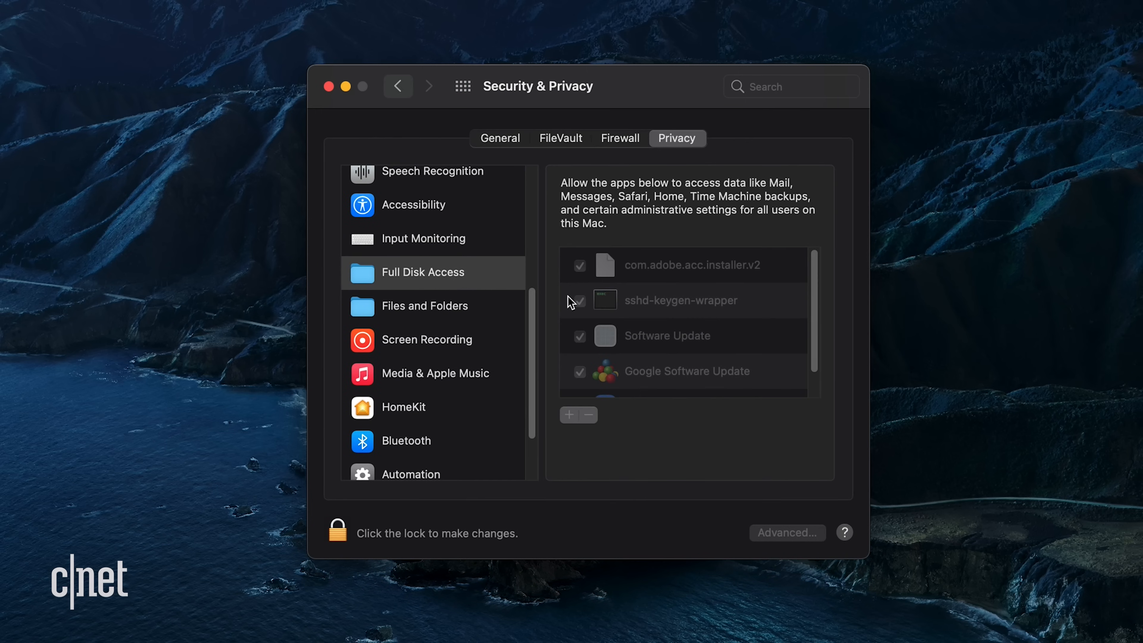
- Show the Files and Folders list of apps in Security & Privacy's Privacy settings
{"action": "left_click", "coordinate": [424, 306]}
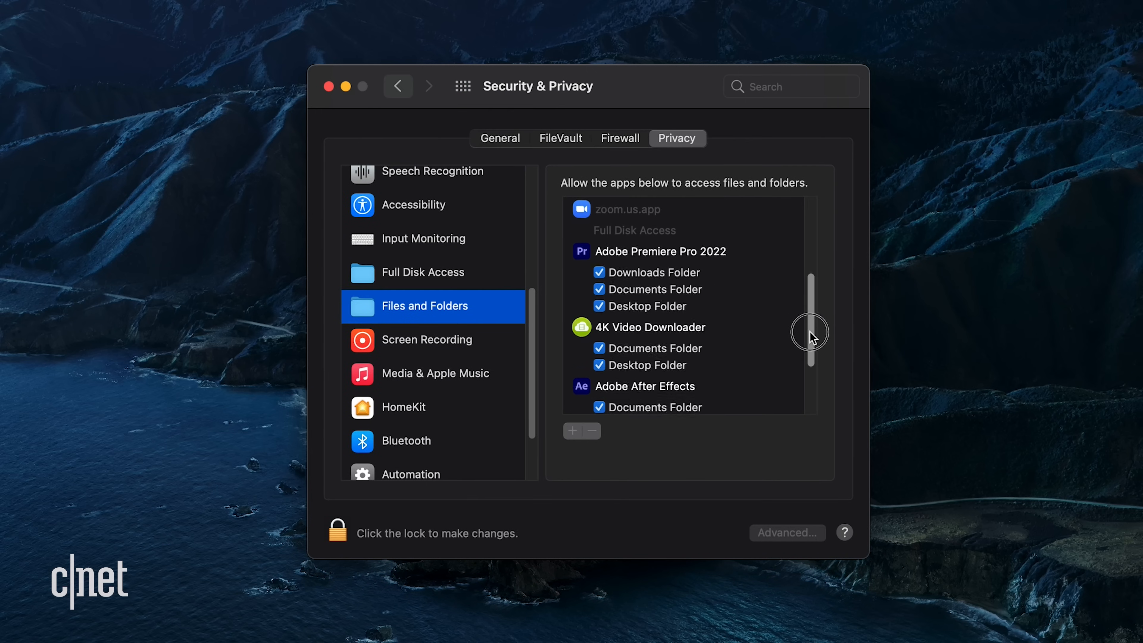